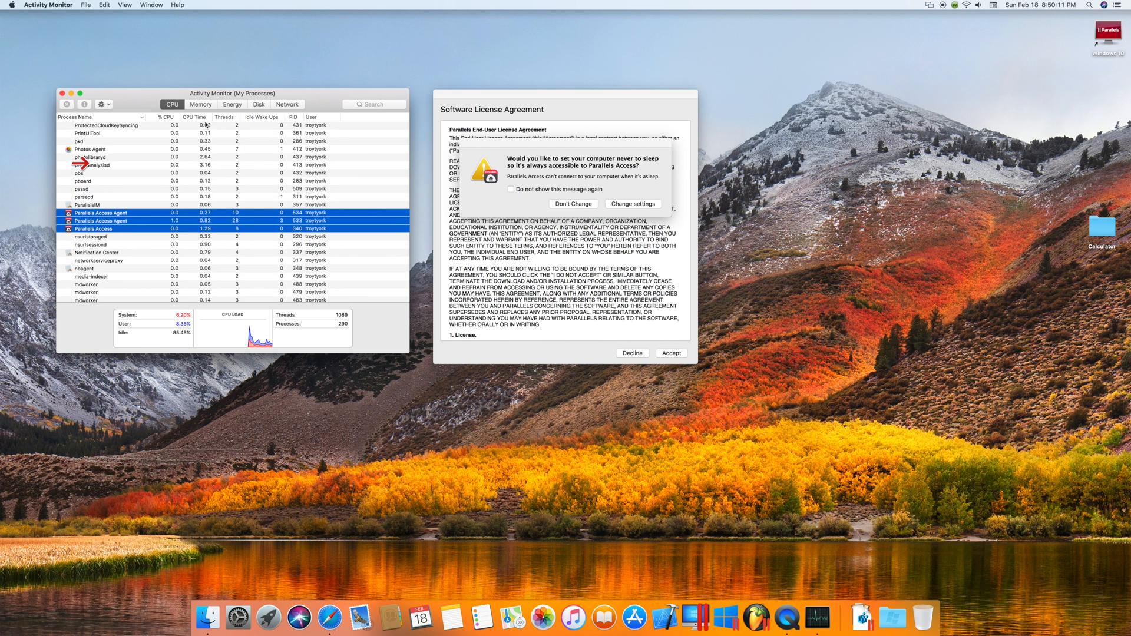
{"action": "mouse_move", "coordinate": [162, 203]}
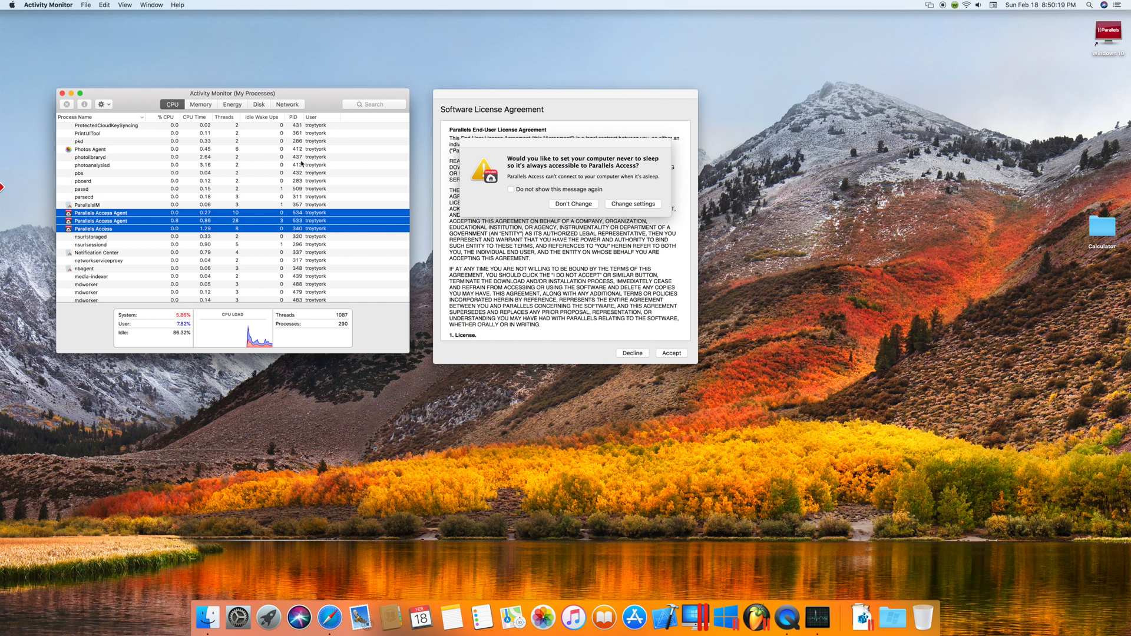
{"action": "mouse_move", "coordinate": [144, 233]}
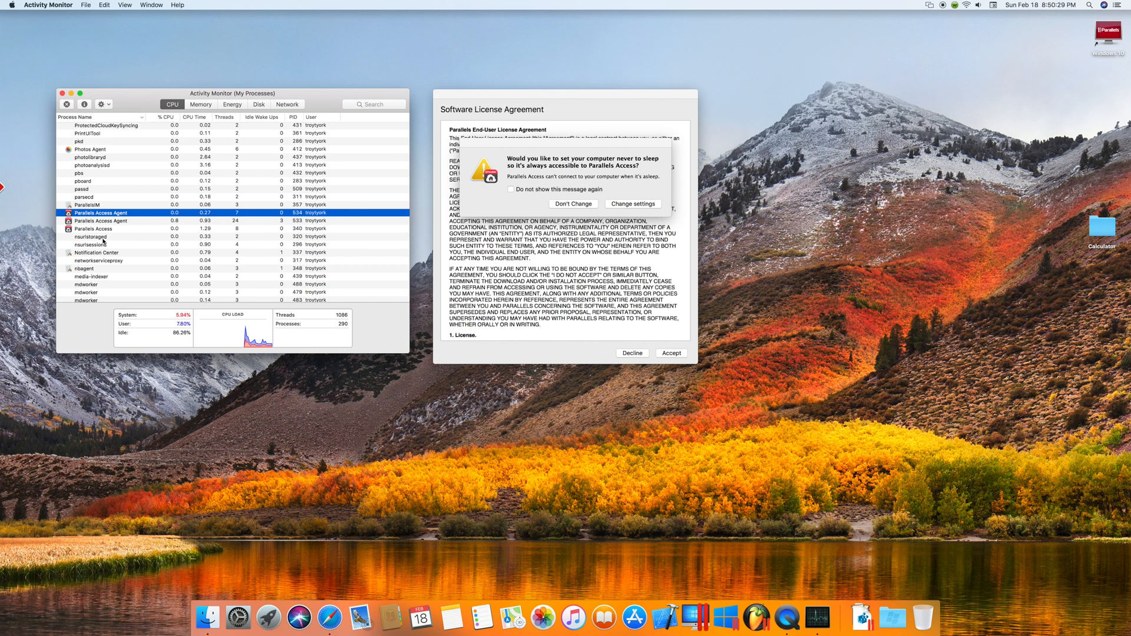
Quit the Parallels Access process, dismissing the stuck license and sleep-settings dialogs
{"action": "left_click", "coordinate": [66, 104]}
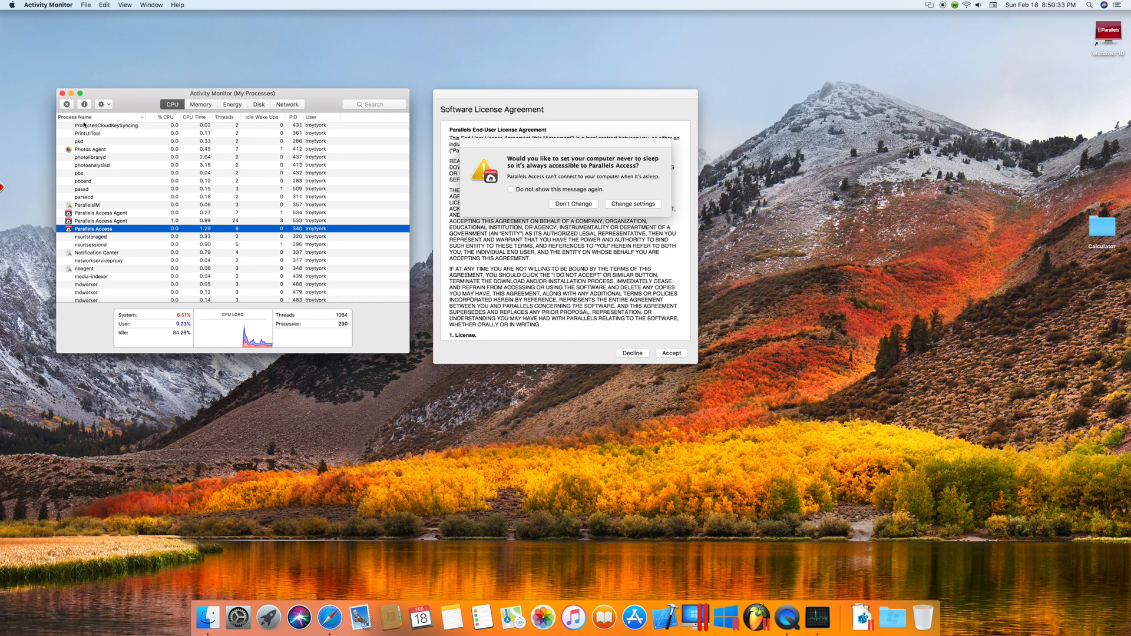
{"action": "left_click", "coordinate": [66, 103]}
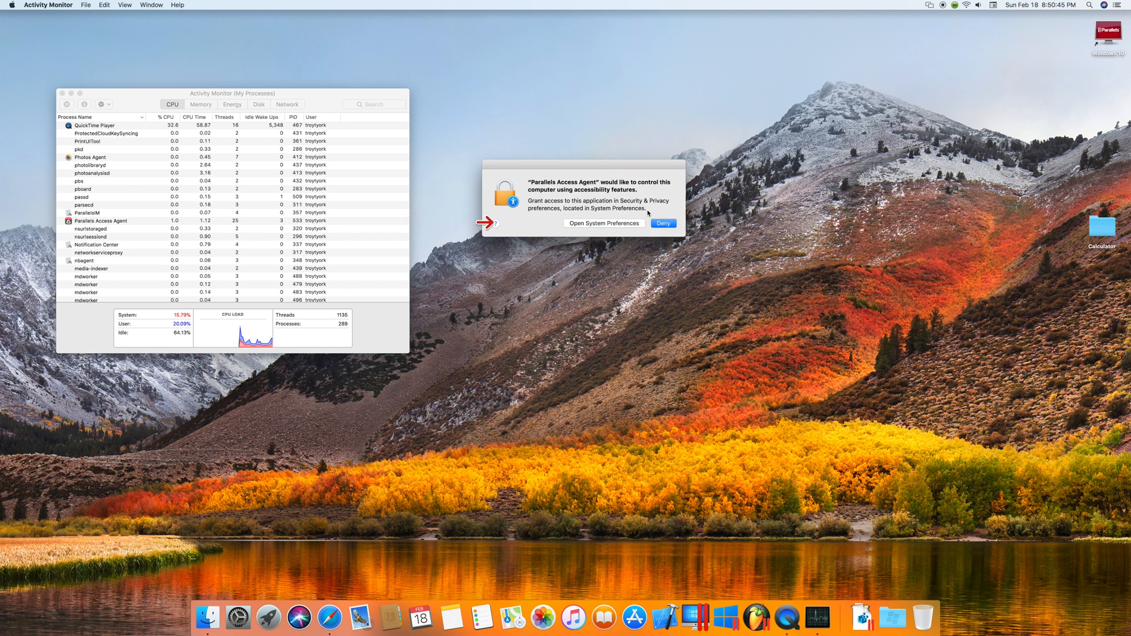
Deny the accessibility request and quit the first Parallels Access Agent process
{"action": "left_click", "coordinate": [661, 223]}
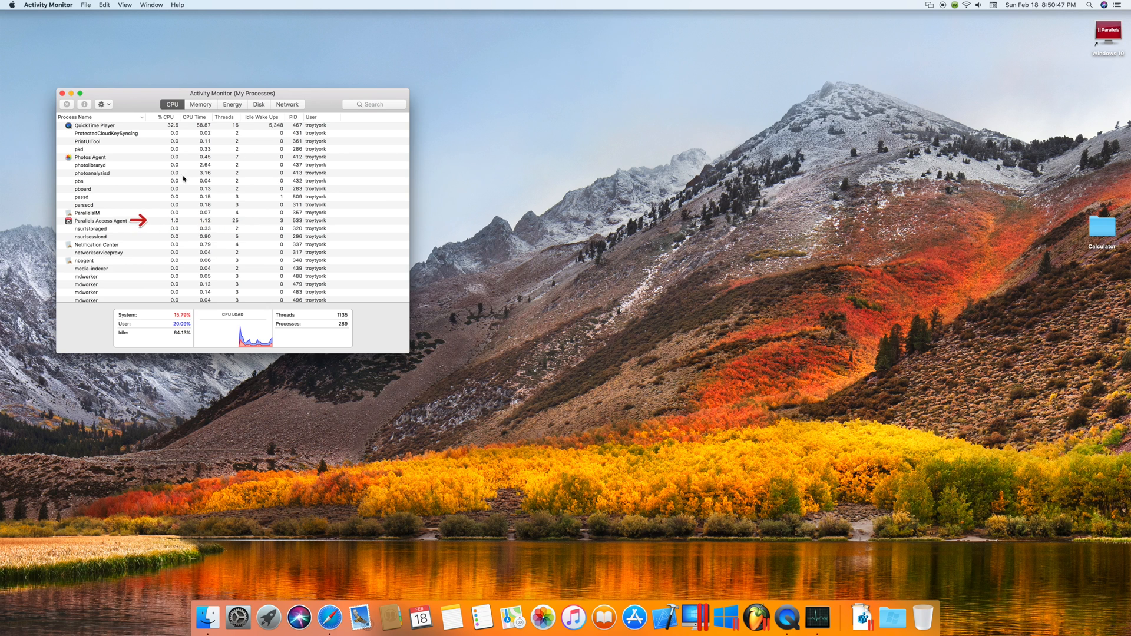
{"action": "left_click", "coordinate": [101, 220]}
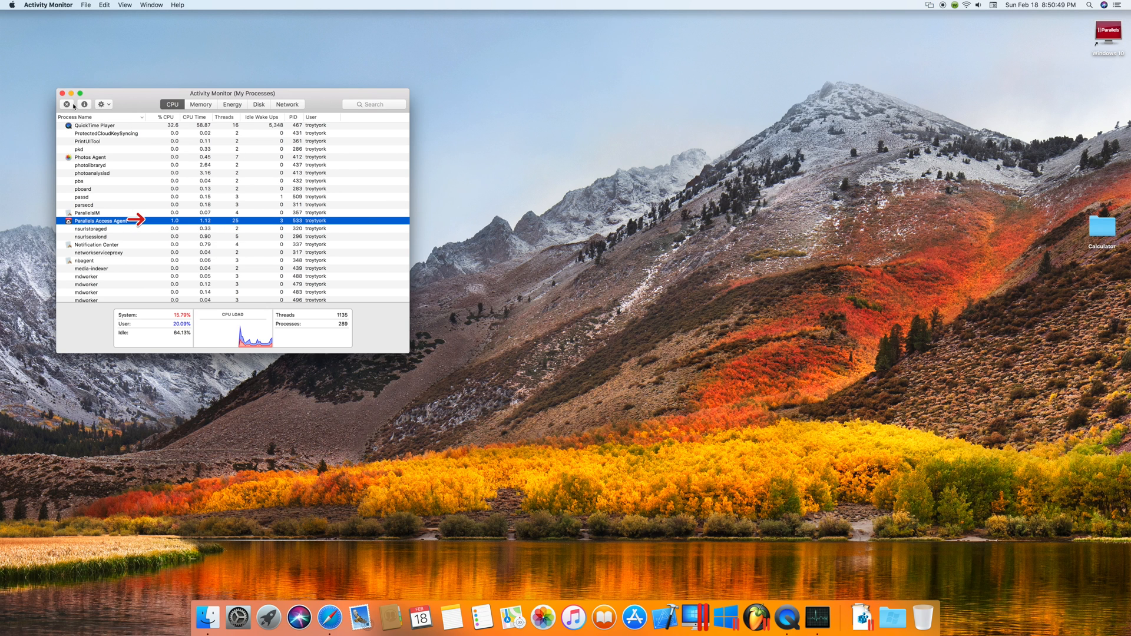
{"action": "left_click", "coordinate": [66, 104]}
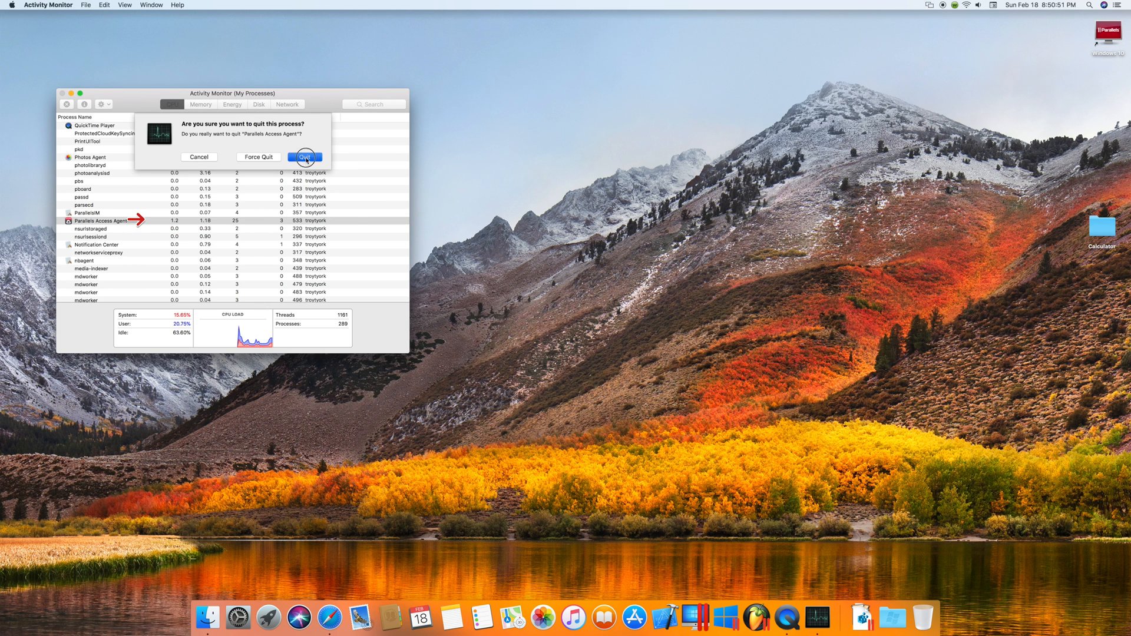
{"action": "left_click", "coordinate": [303, 157]}
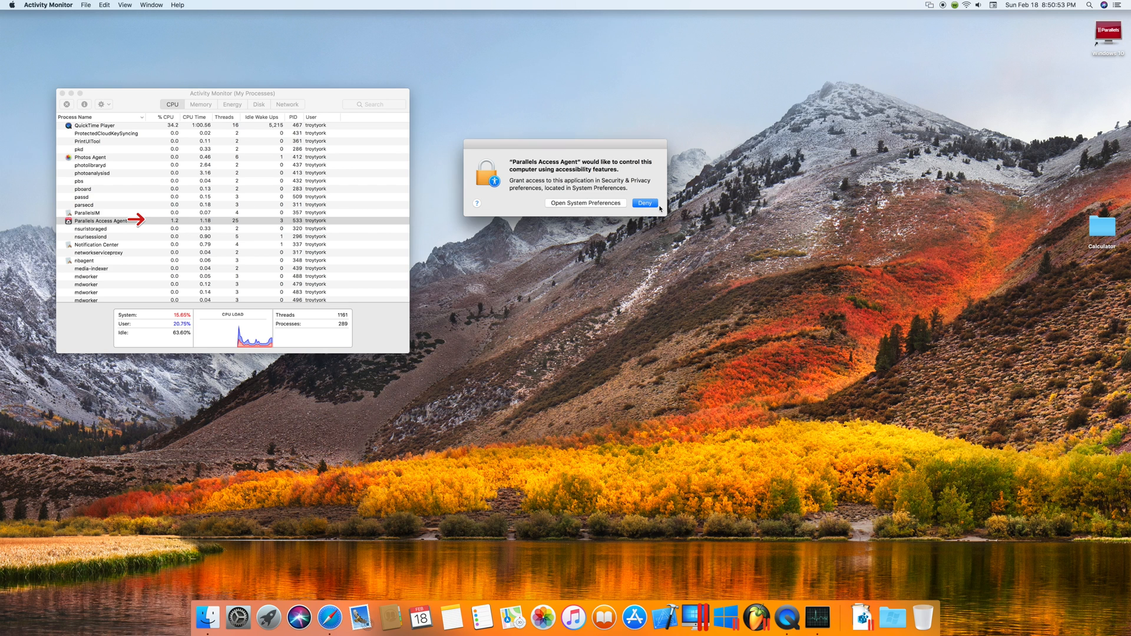
Deny the repeated accessibility request and quit the relaunched Parallels Access Agent
{"action": "left_click", "coordinate": [645, 202]}
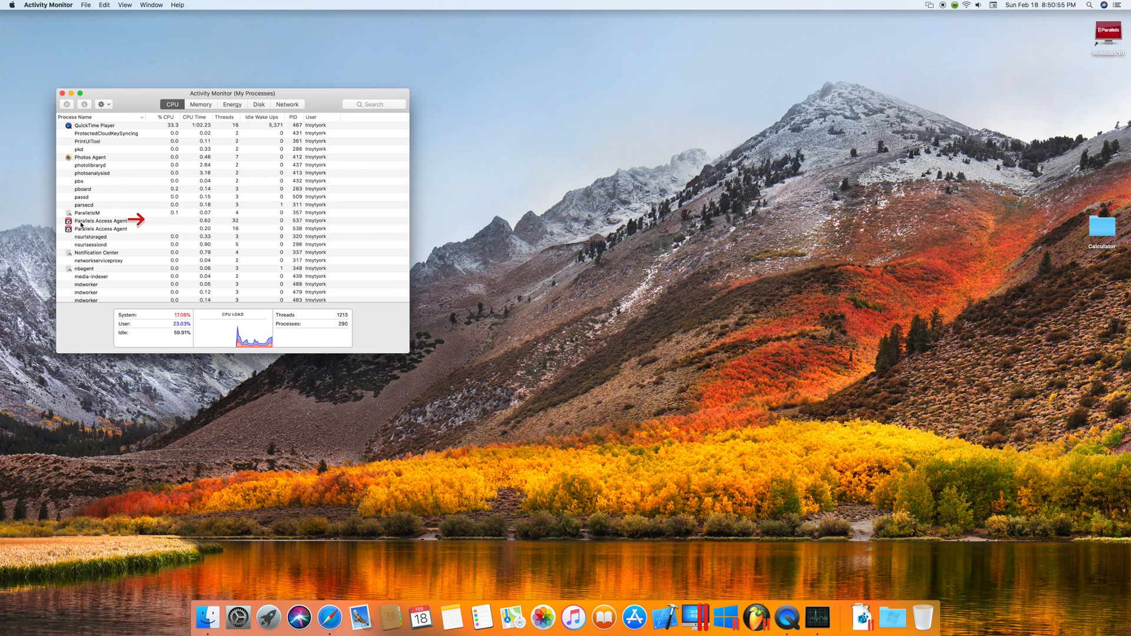
{"action": "left_click", "coordinate": [101, 229]}
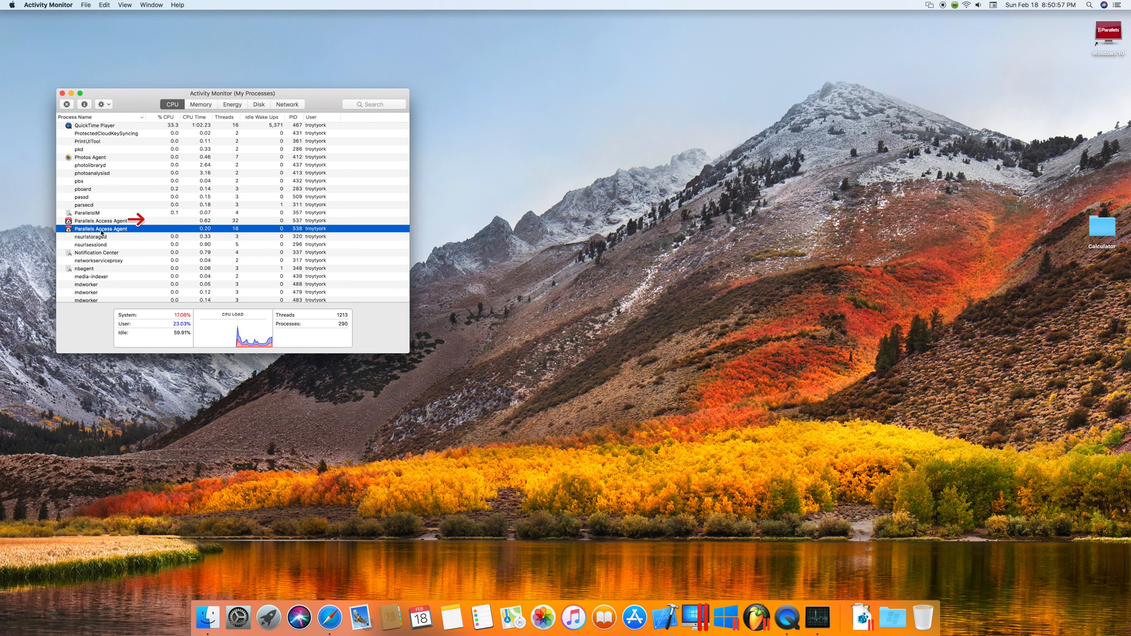
{"action": "left_click", "coordinate": [66, 104]}
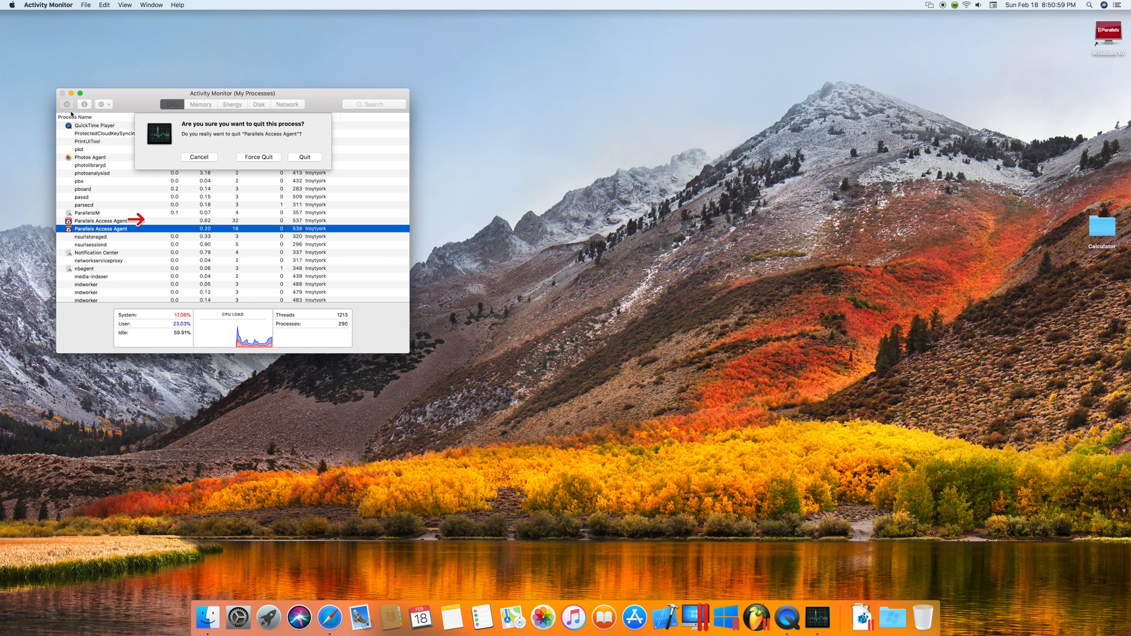